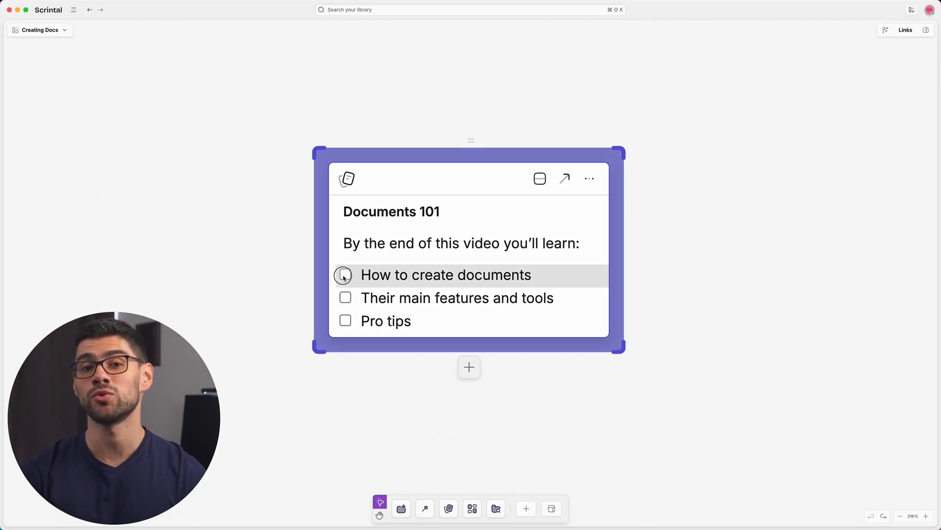
# - Tick the 'How to create documents' checkbox on the Documents 101 card
pyautogui.click(345, 275)
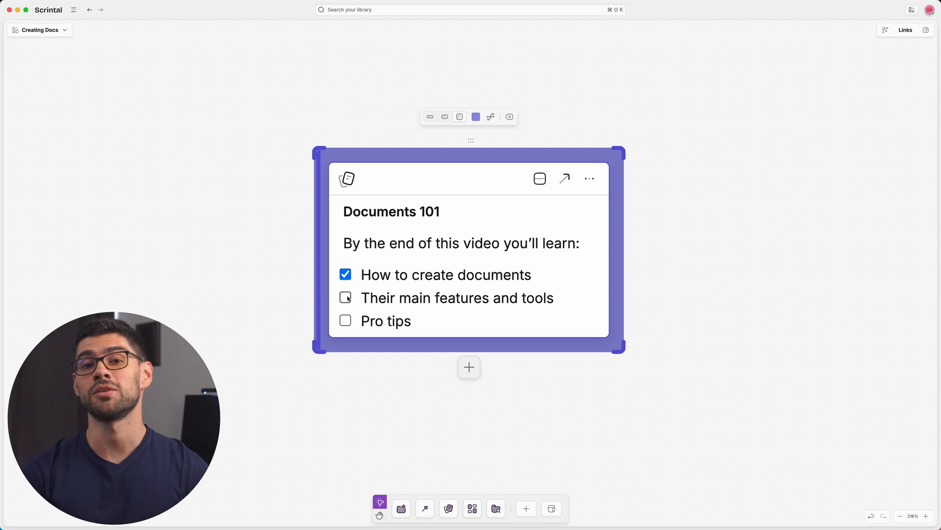
pyautogui.click(345, 298)
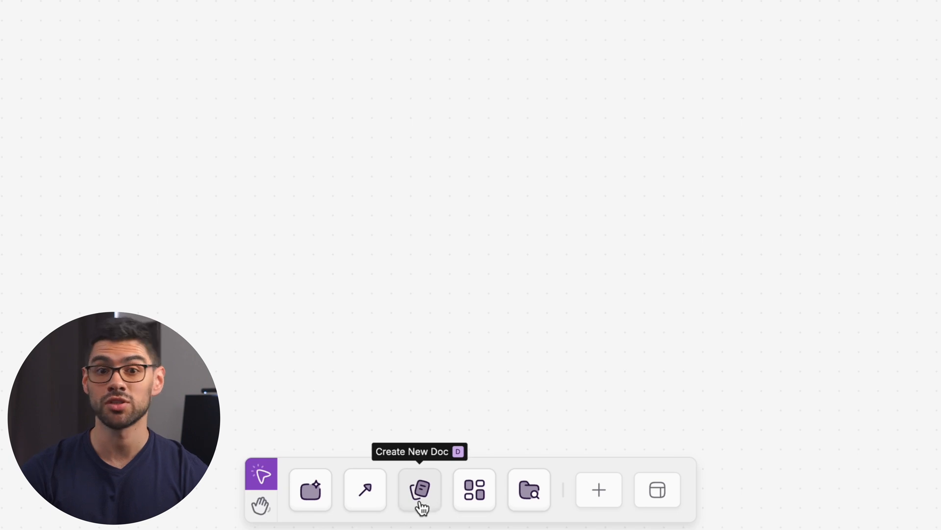
# - Add a new document to the board from the bottom toolbar's Create New Doc
pyautogui.click(419, 488)
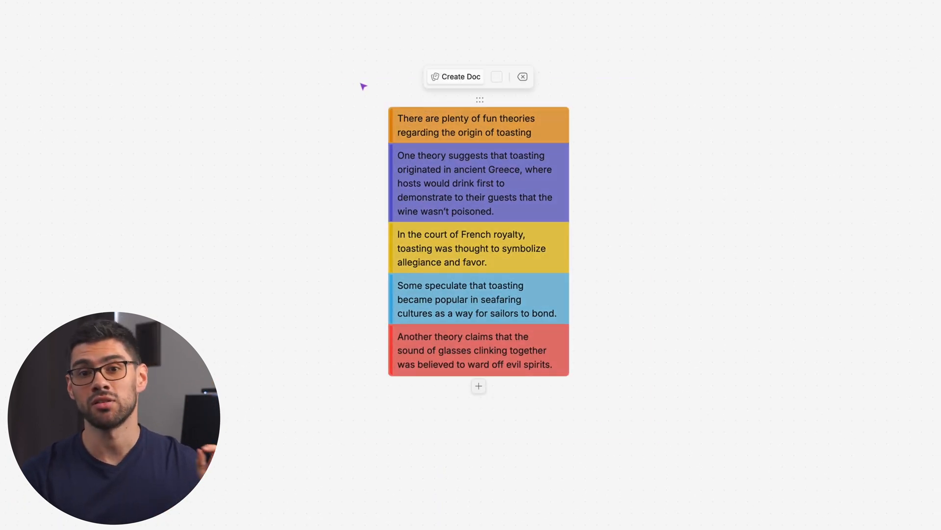
# - Combine the five selected toasting cards into one doc titled 'Origin of Toasting Drinks'
pyautogui.click(461, 76)
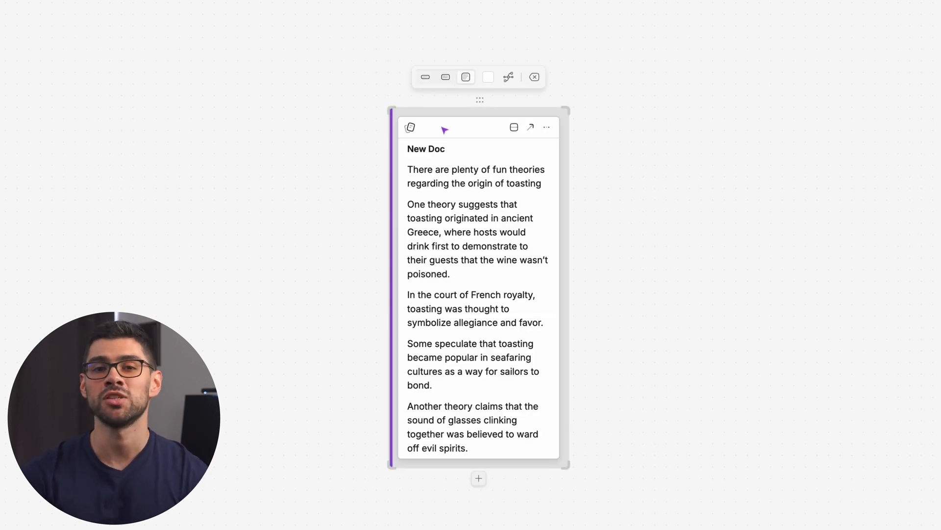
pyautogui.click(428, 149)
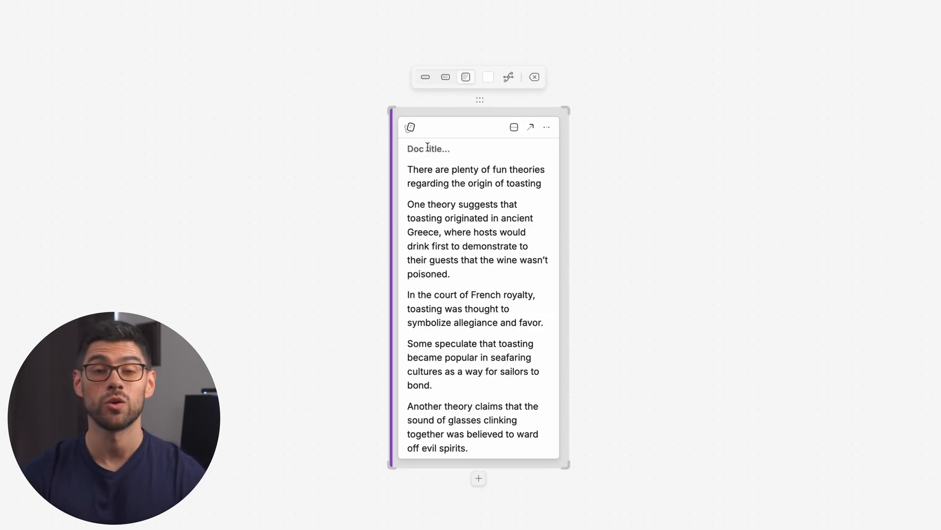
pyautogui.write('Origin of T')
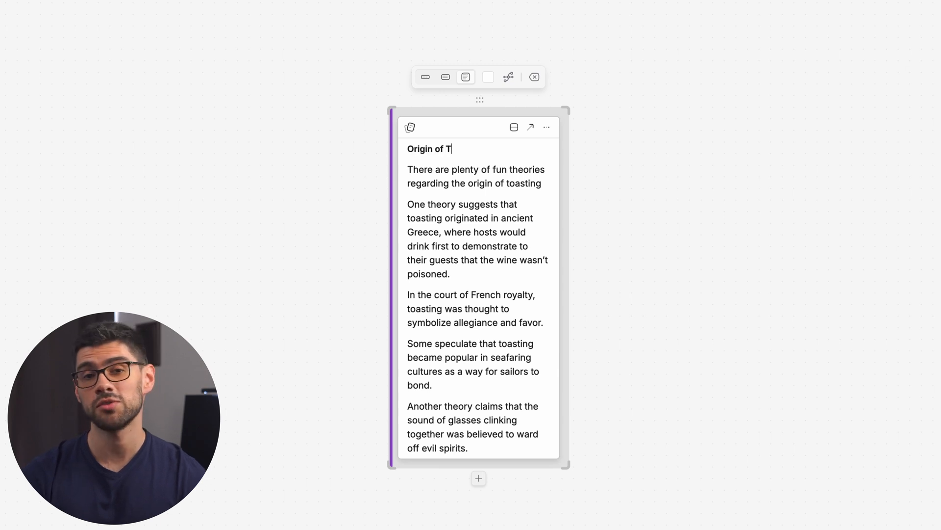
pyautogui.write('oasting Drinks')
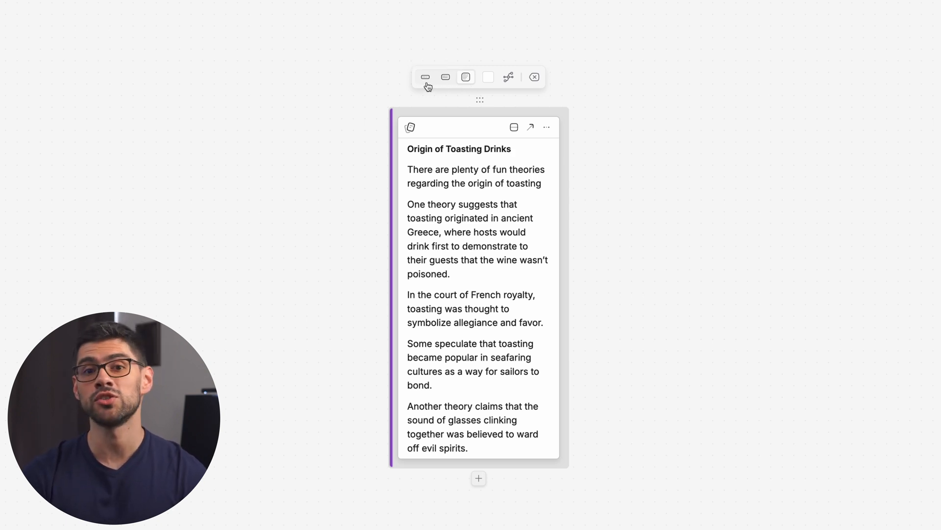
# - Show the card's full content, colour it purple, and leave the Links Section hidden
pyautogui.click(426, 76)
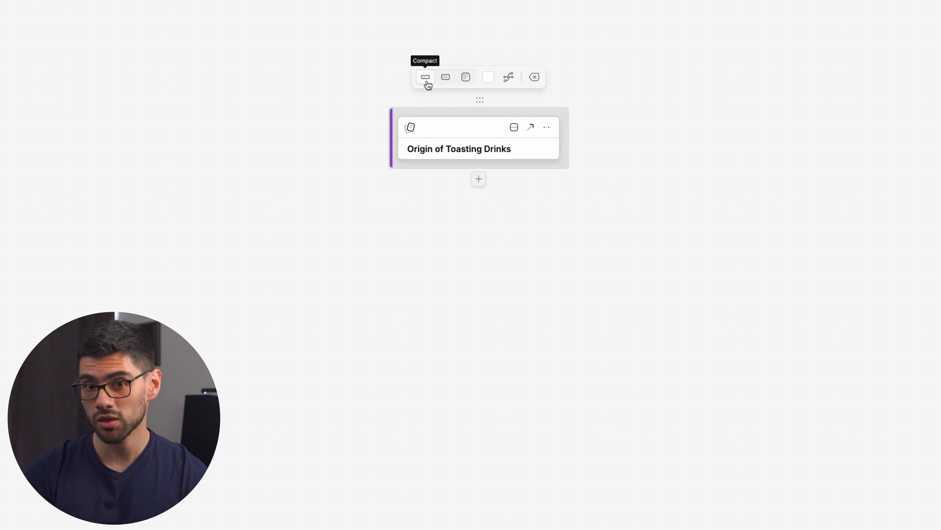
pyautogui.click(465, 77)
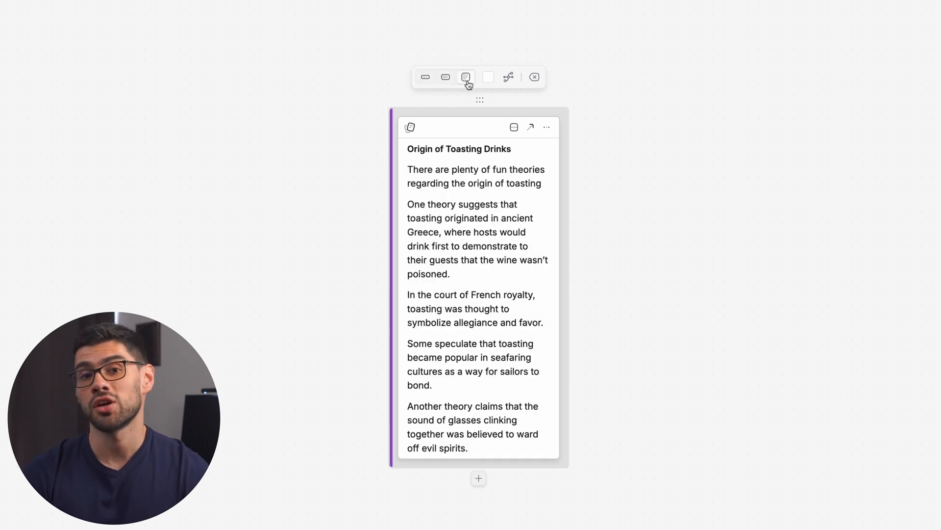
pyautogui.moveTo(488, 77)
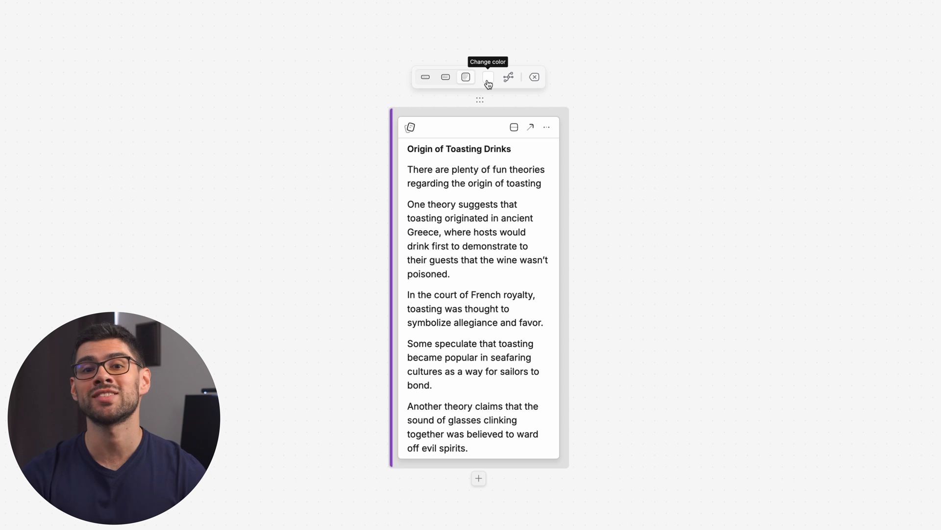
pyautogui.click(488, 76)
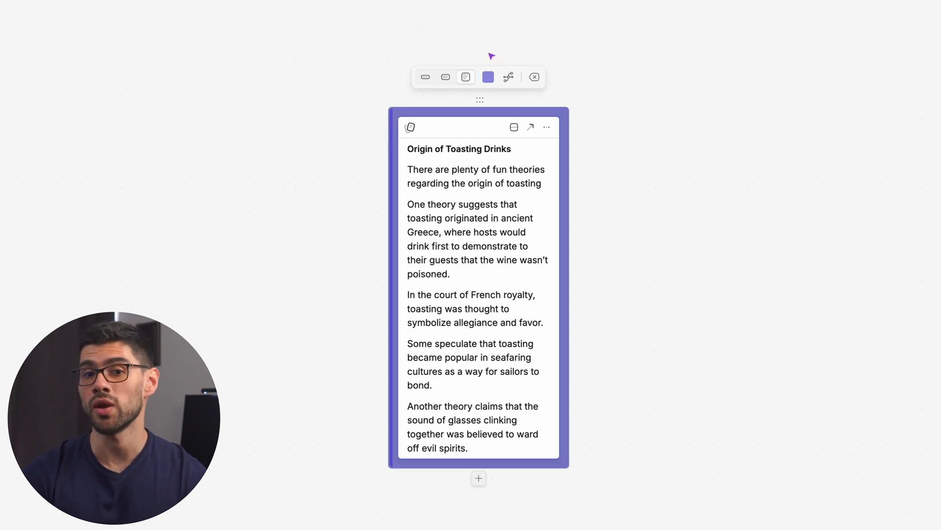
pyautogui.moveTo(509, 77)
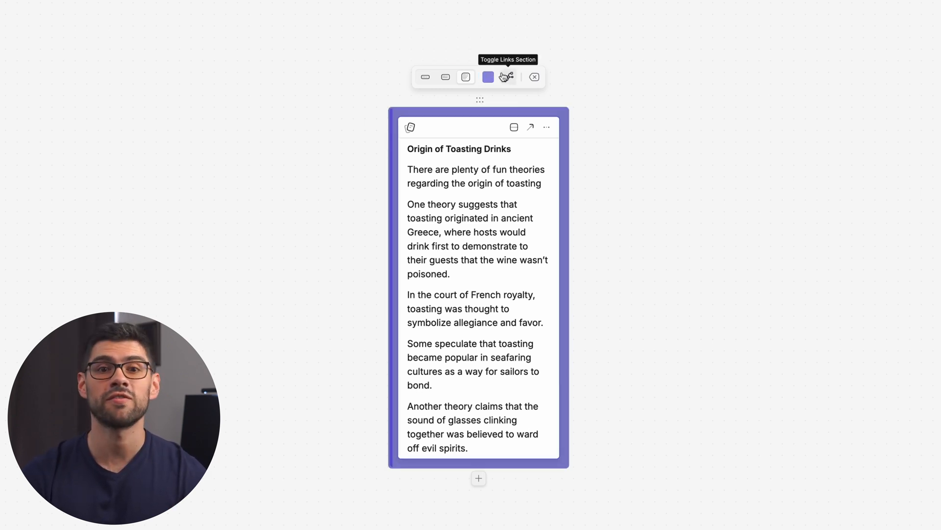
pyautogui.click(508, 76)
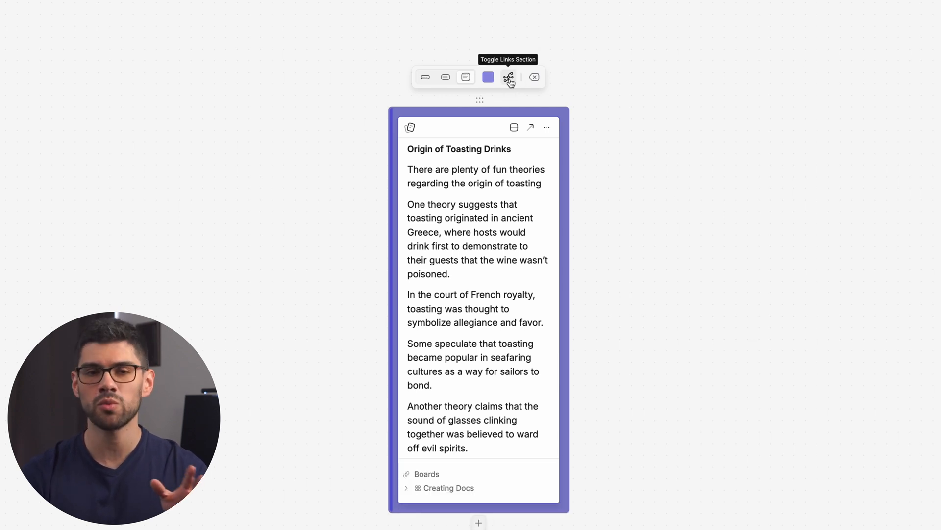
pyautogui.click(508, 77)
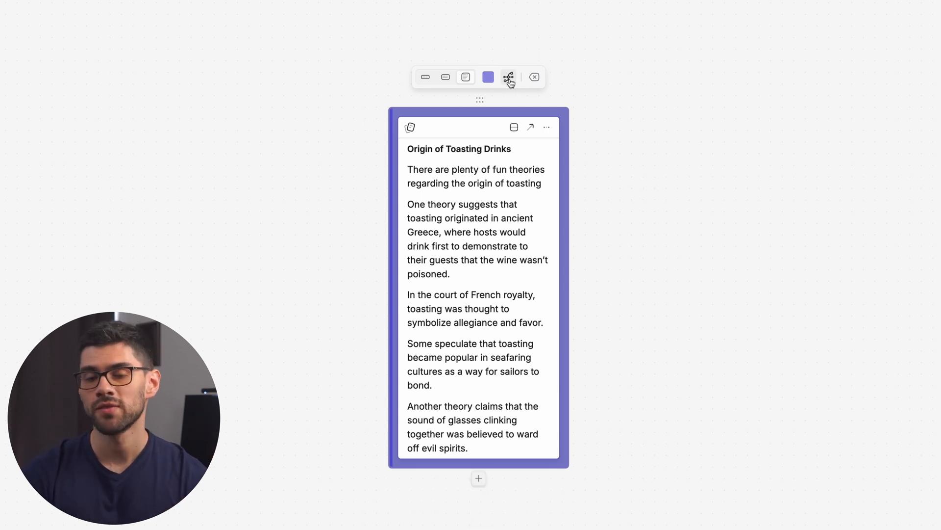
pyautogui.moveTo(535, 76)
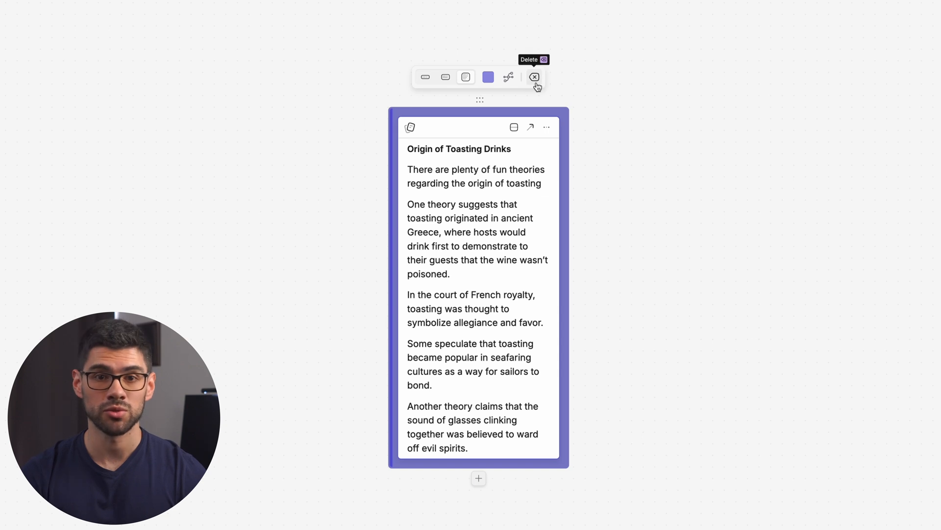
pyautogui.press('Ctrl+z')
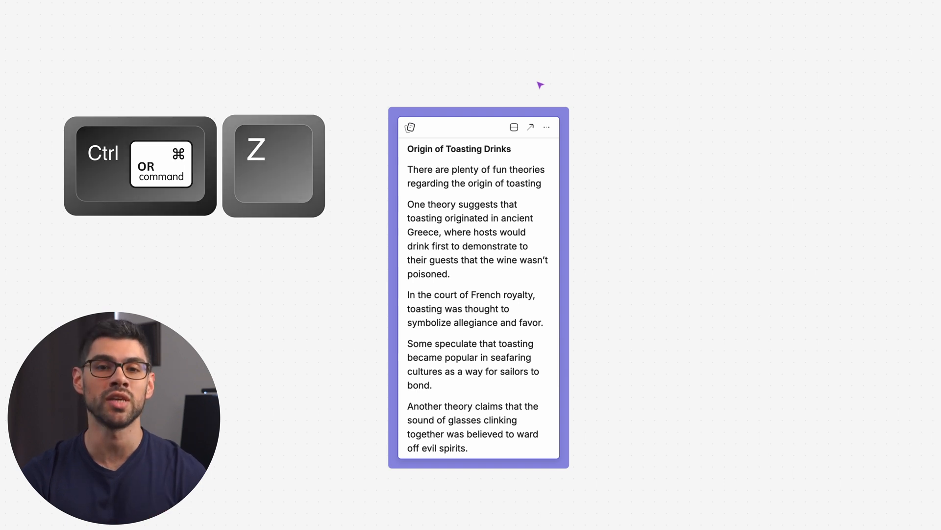
pyautogui.press('Ctrl+Z')
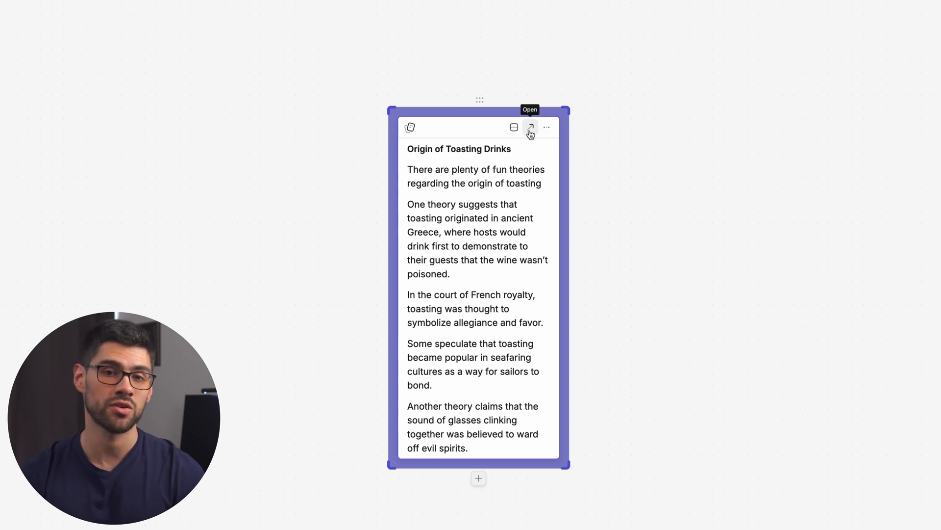
# - Preview and close the doc, star it, and show it under Starred in the sidebar
pyautogui.click(514, 127)
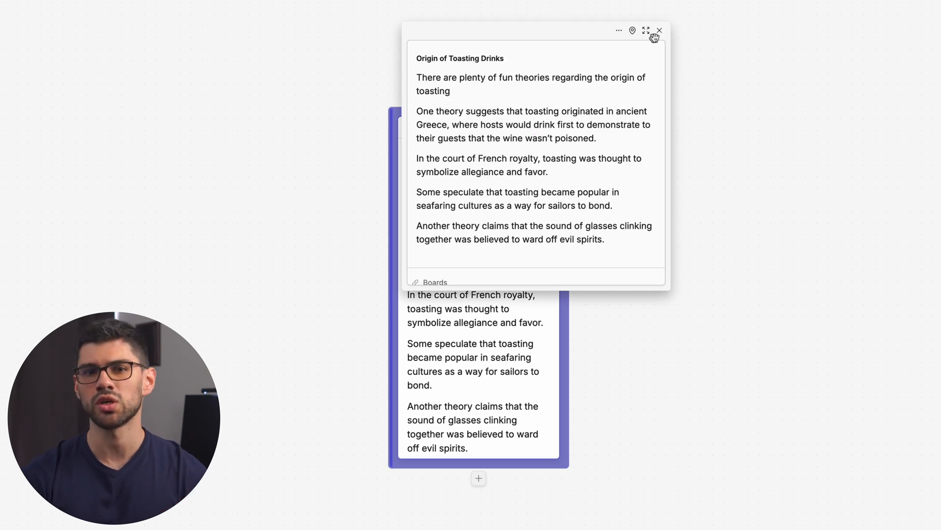
pyautogui.click(661, 31)
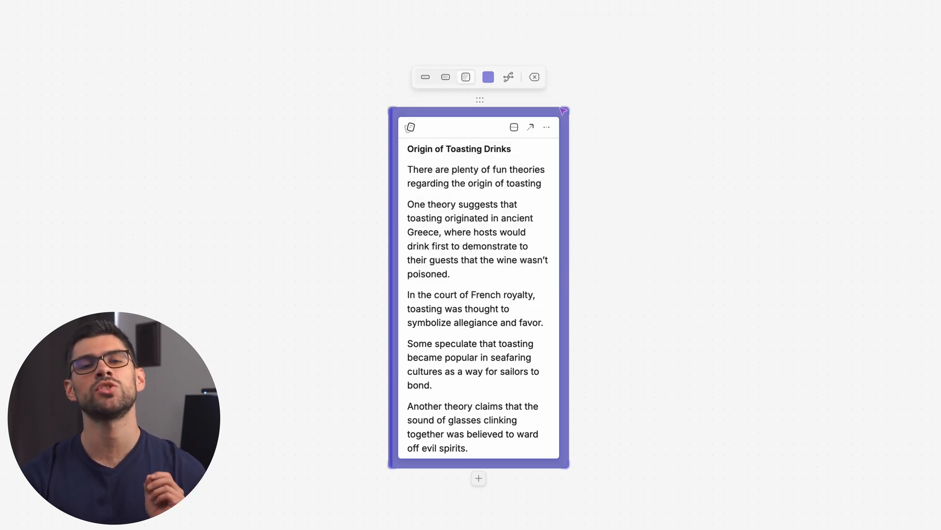
pyautogui.click(546, 127)
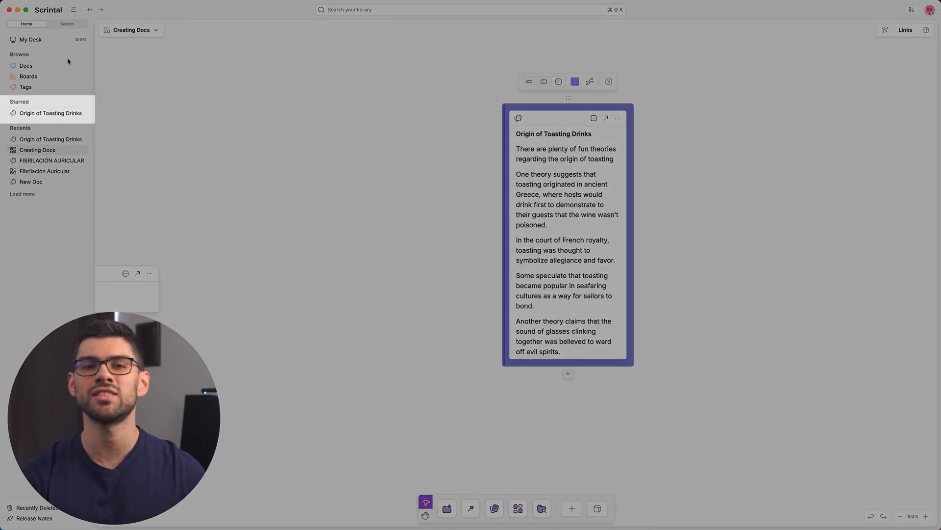
pyautogui.click(618, 117)
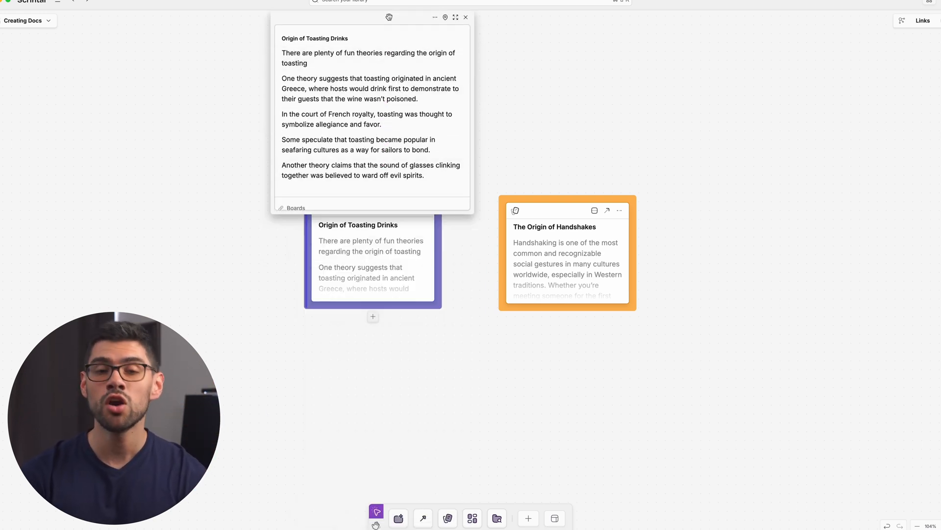
# - Place the toasting preview beside the handshakes one, then expand it to full page
pyautogui.moveTo(390, 17); pyautogui.dragTo(331, 116)
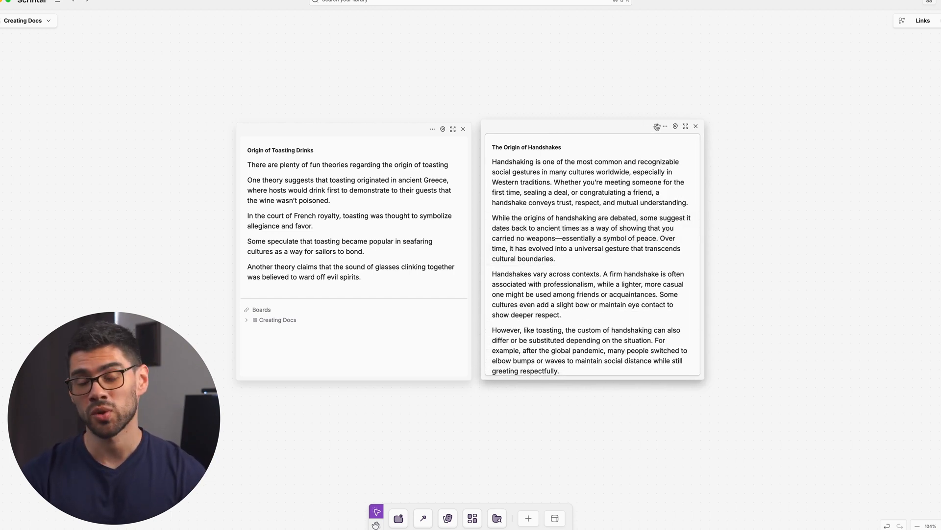
pyautogui.click(665, 126)
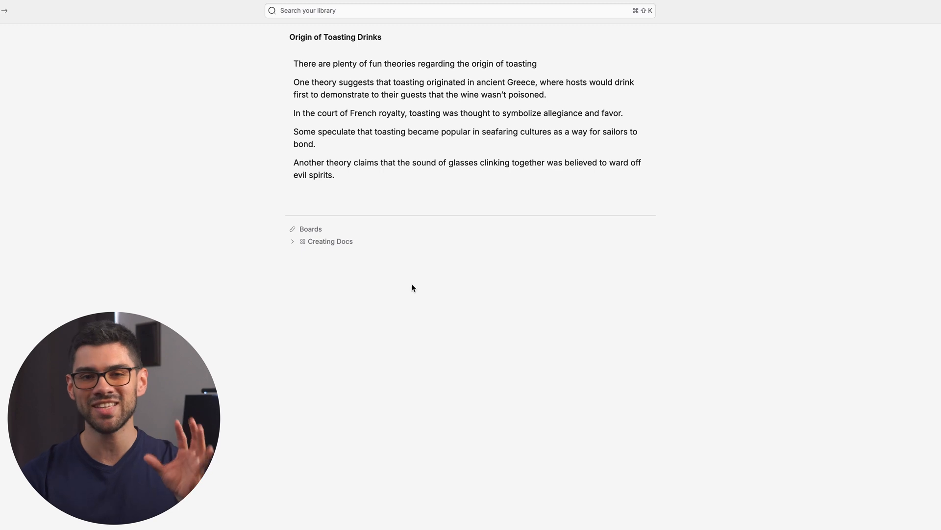
pyautogui.moveTo(337, 260)
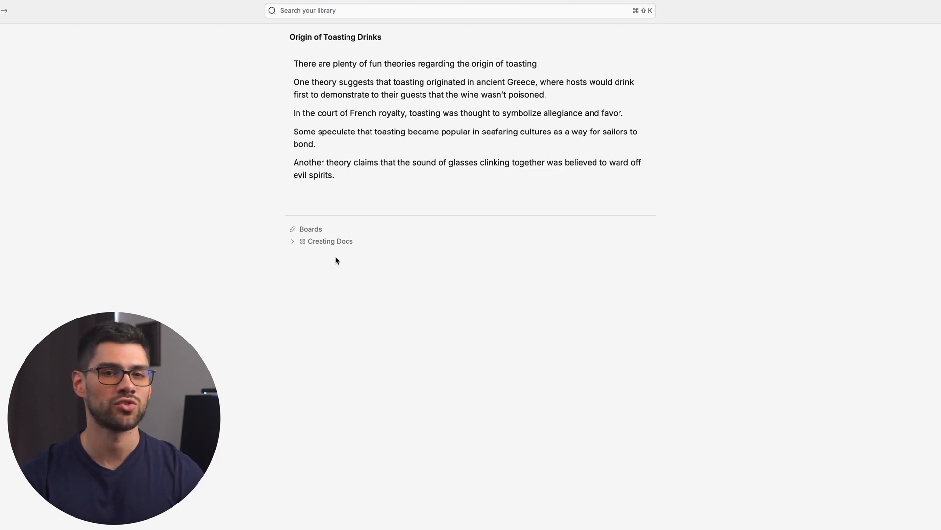